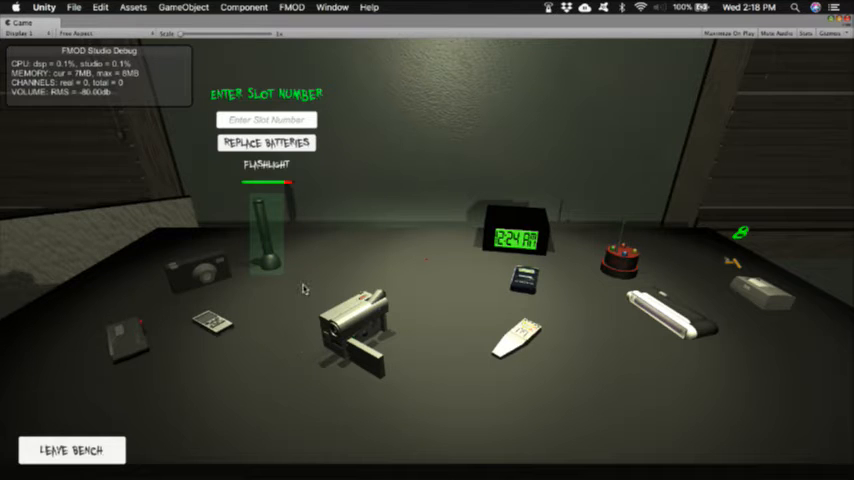
mouse_move(760, 340)
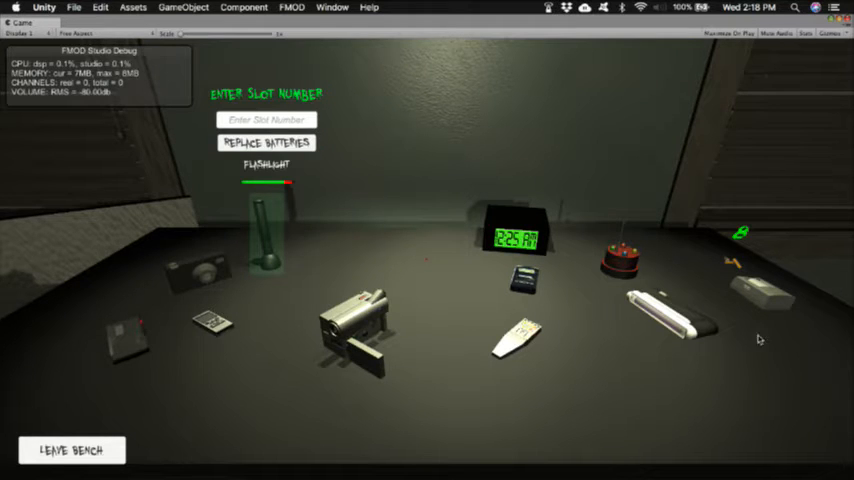
mouse_move(736, 320)
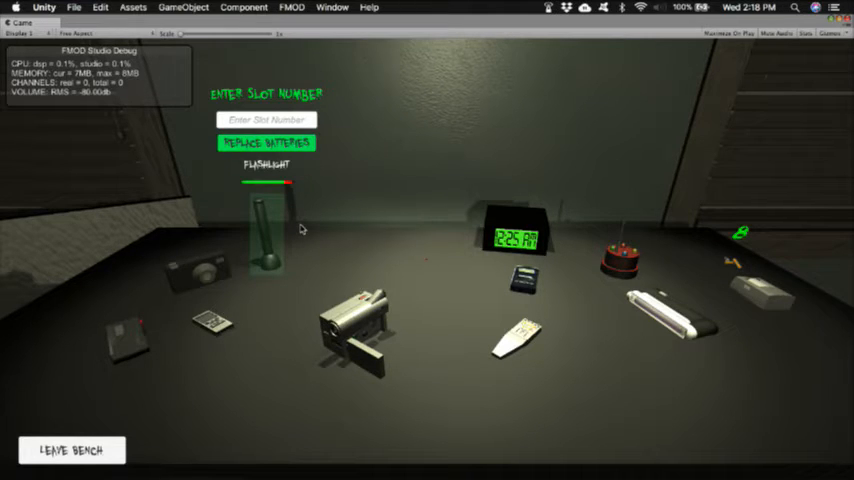
Step: Replace the flashlight's batteries from the workbench panel
click(266, 144)
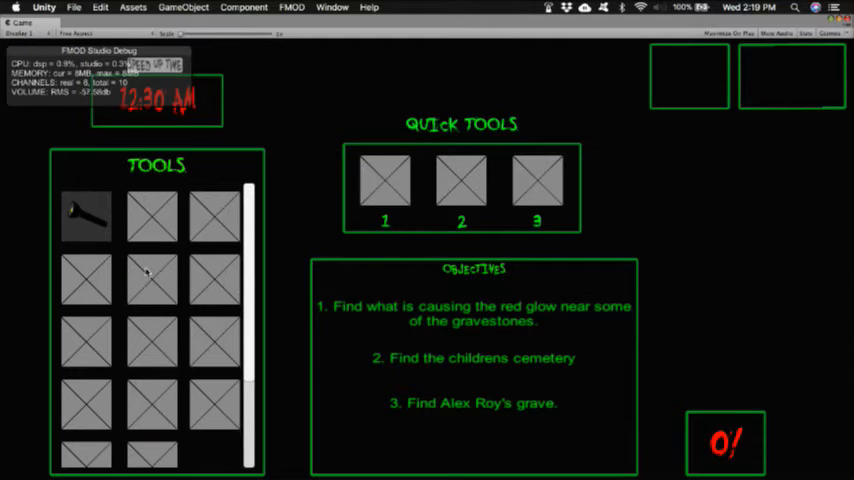
Step: Select the first slot in the backpack's Tools grid
click(84, 210)
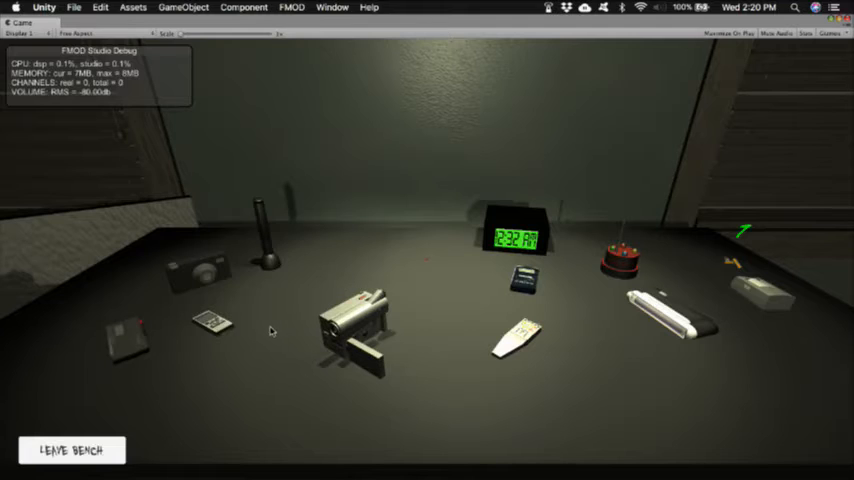
Step: Leave the workbench via the Leave Bench button
click(262, 236)
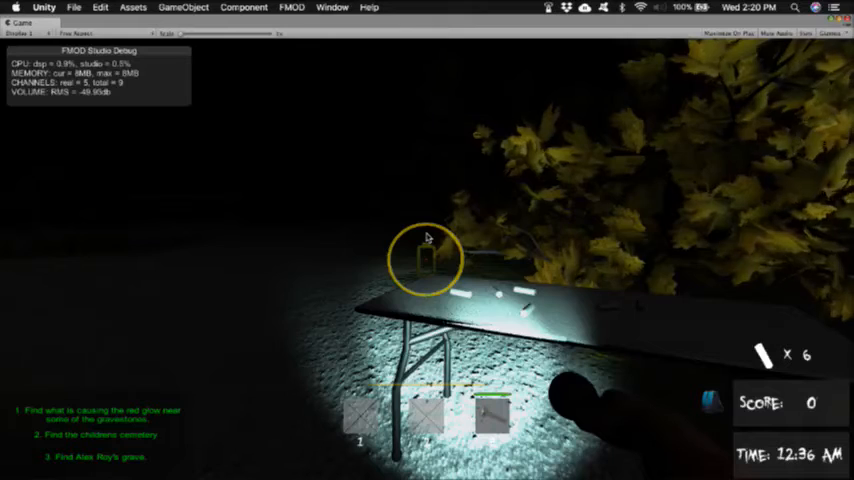
Step: Use one carried item in the cemetery, dropping its count from 6 to 5
click(422, 256)
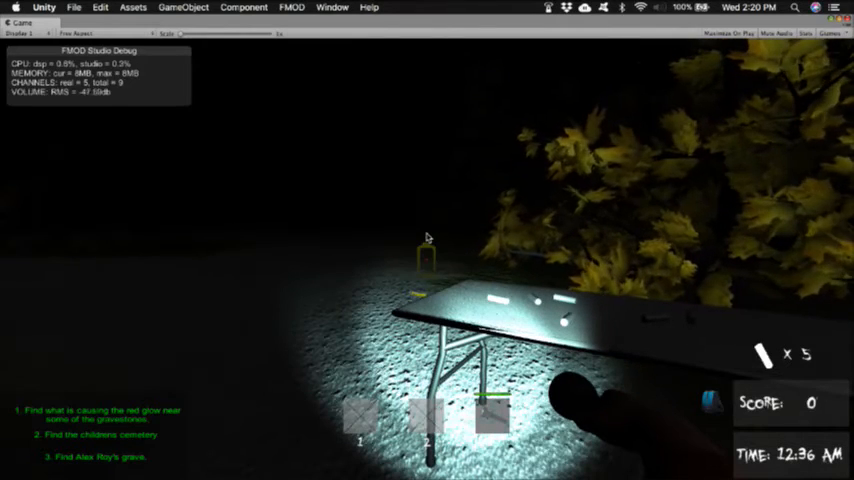